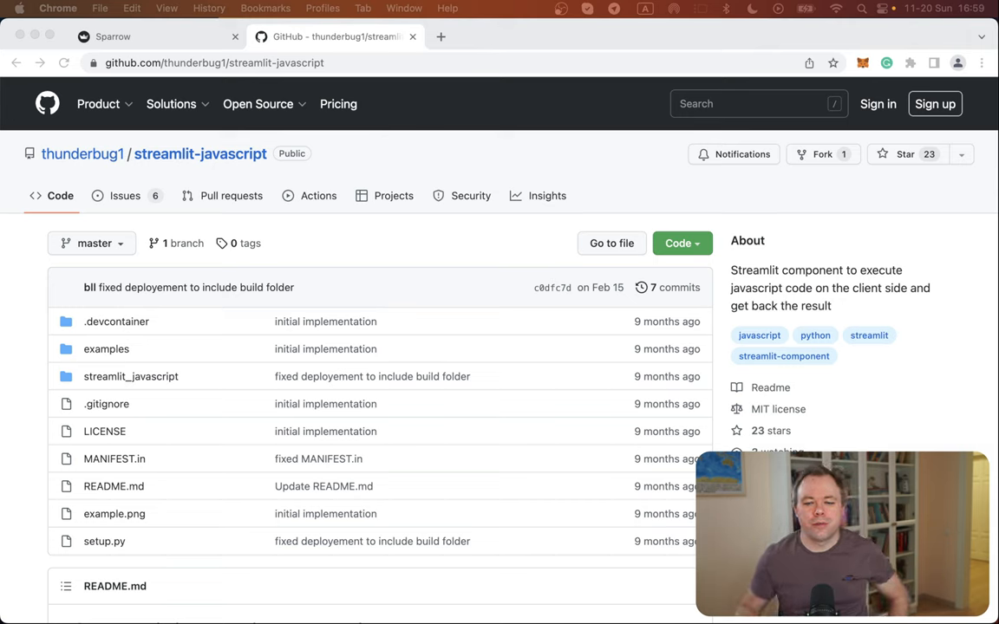
pyautogui.moveTo(43, 503)
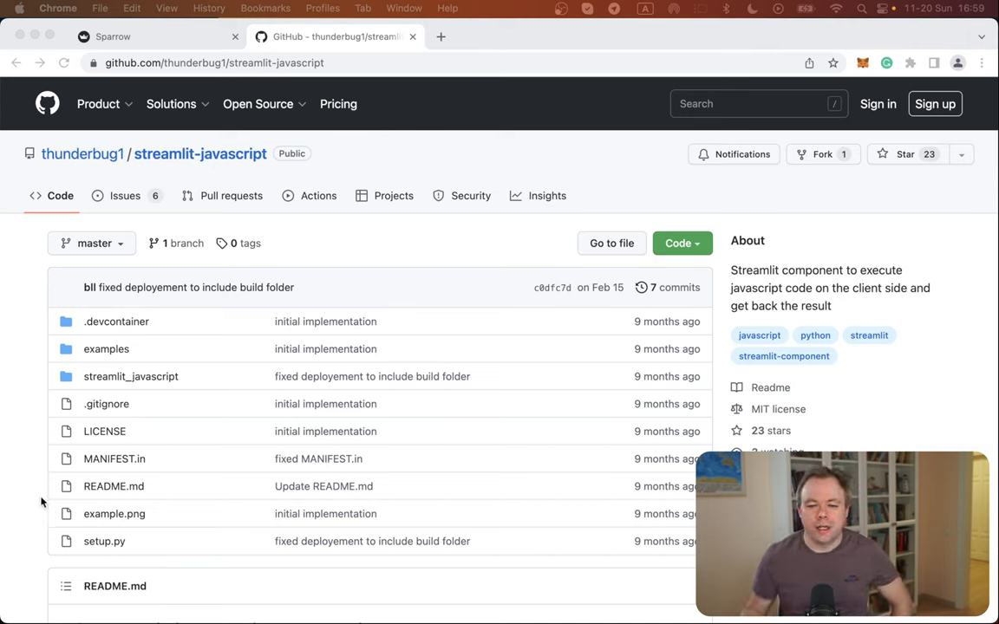
pyautogui.moveTo(112, 500)
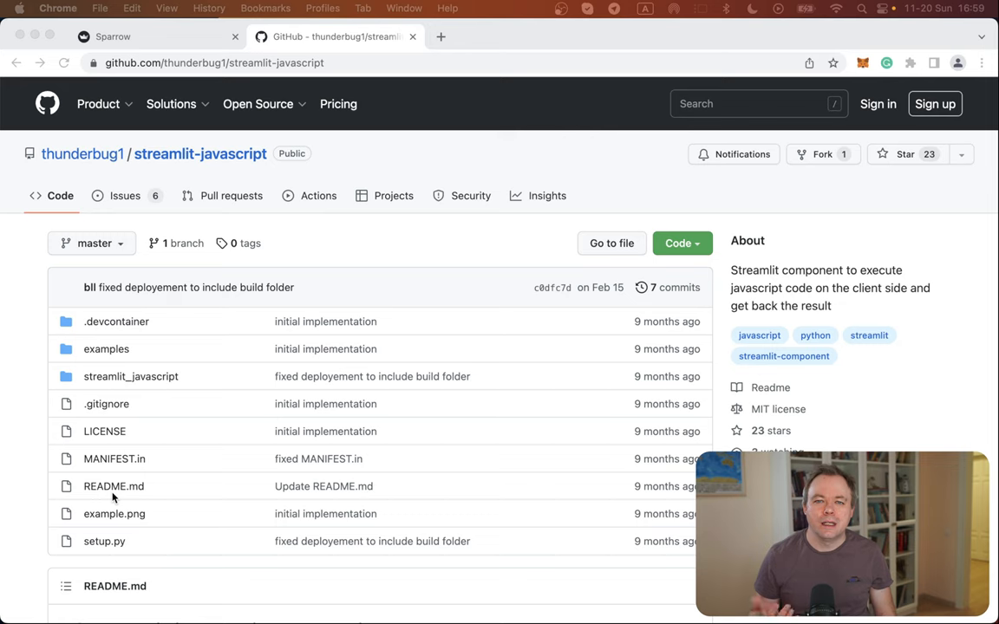
pyautogui.moveTo(250, 170)
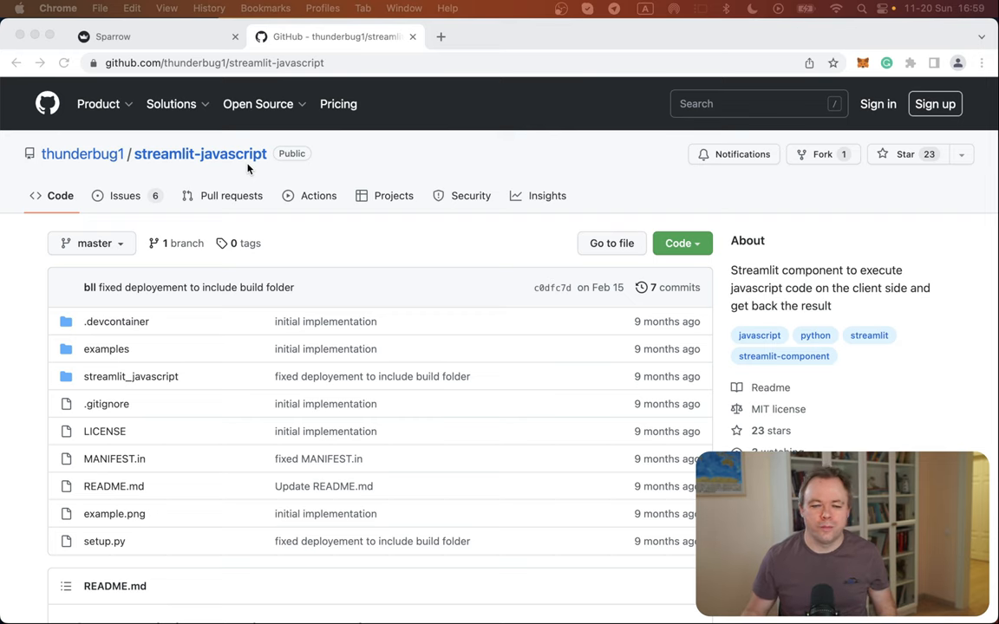
# - Reload the Sparrow app page in Chrome before emulating a device
pyautogui.click(113, 37)
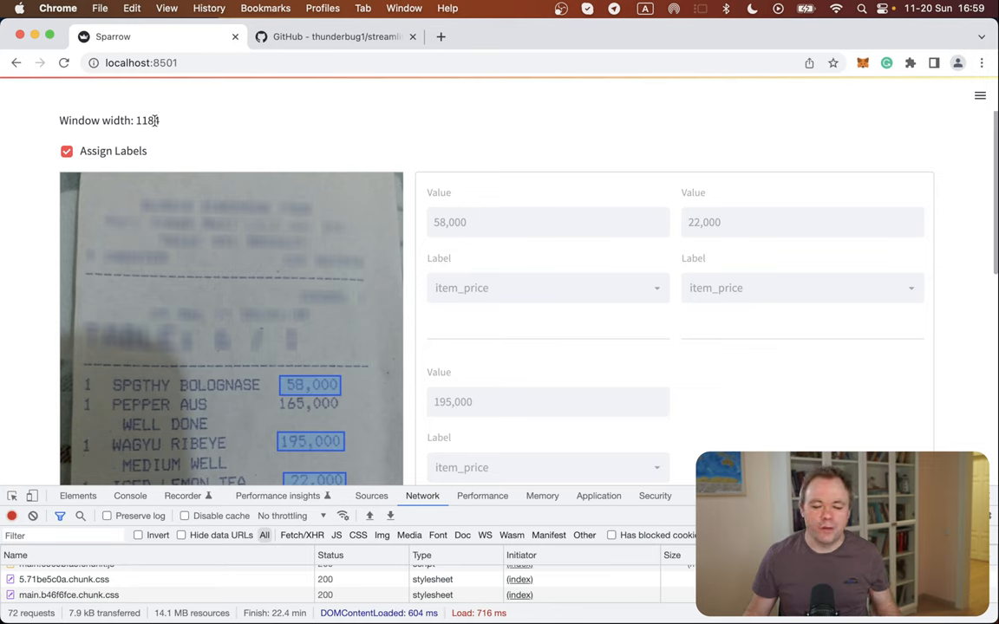
pyautogui.click(140, 62)
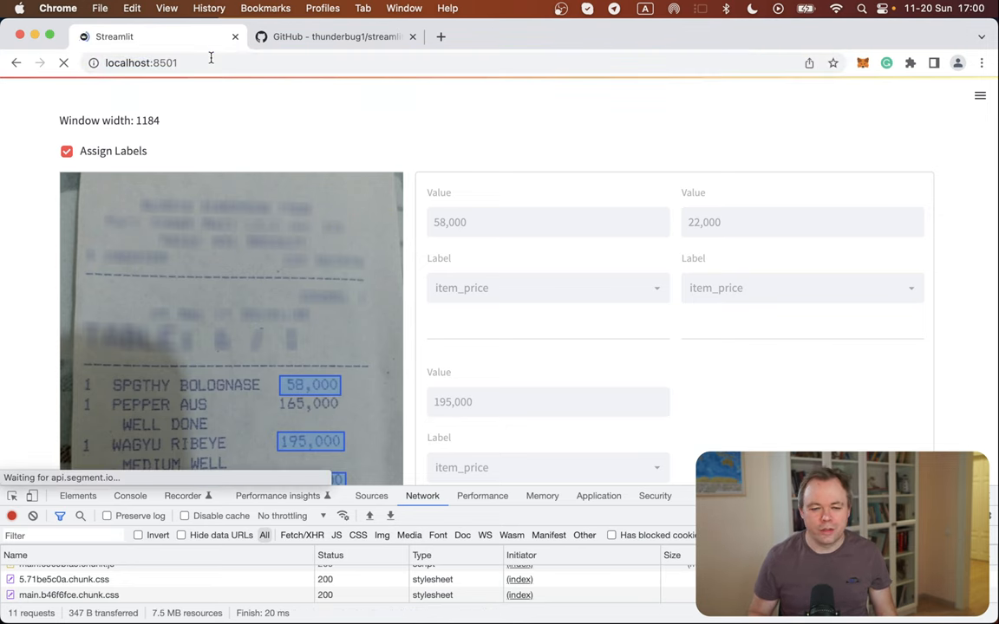
pyautogui.click(63, 63)
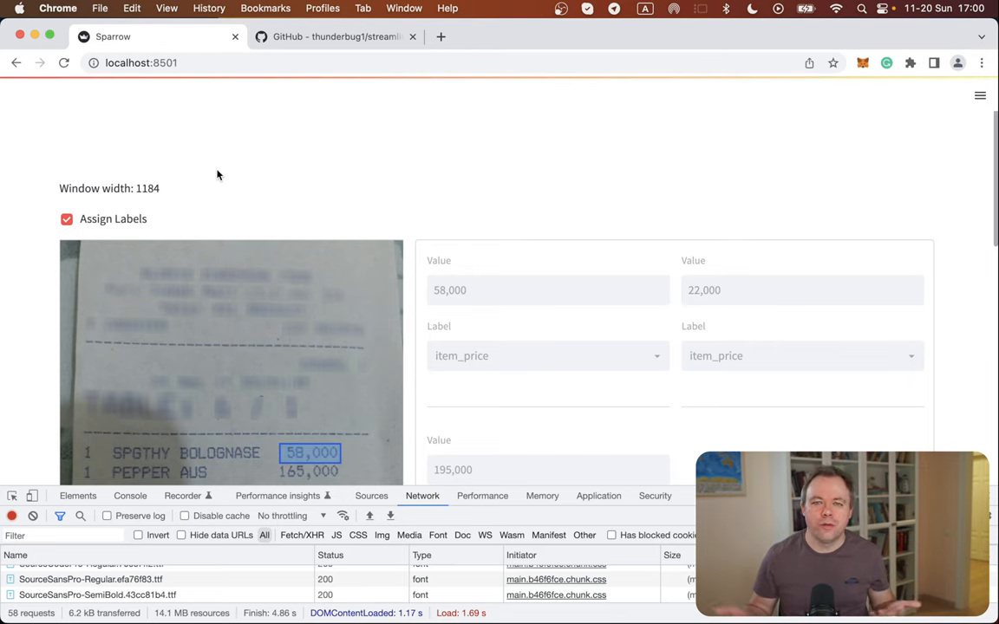
pyautogui.scroll(3)
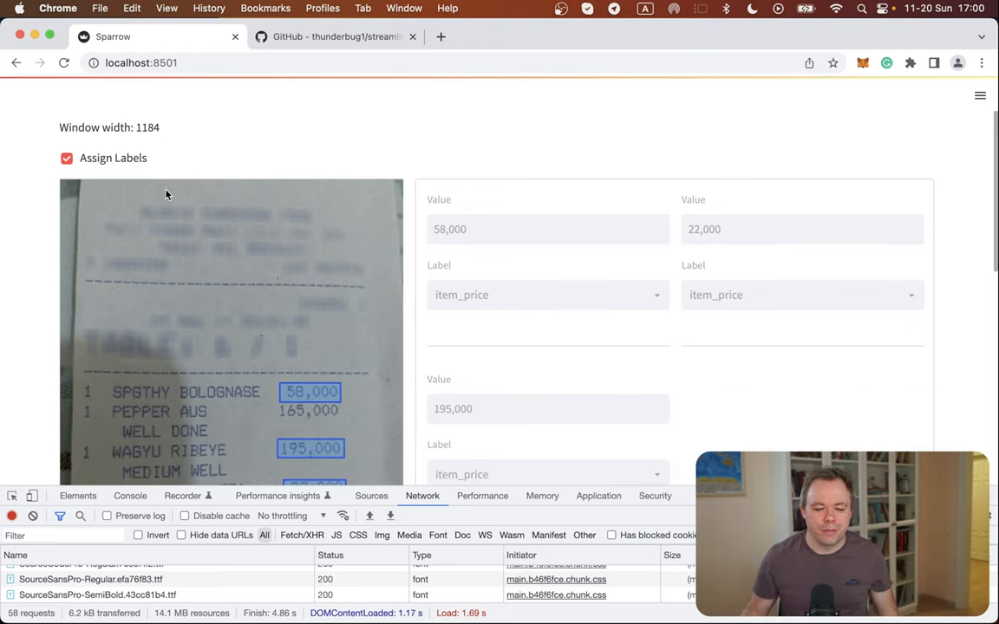
# - Emulate an iPhone 12 Pro at 100% size, then reload back in the desktop view (width 358)
pyautogui.click(31, 496)
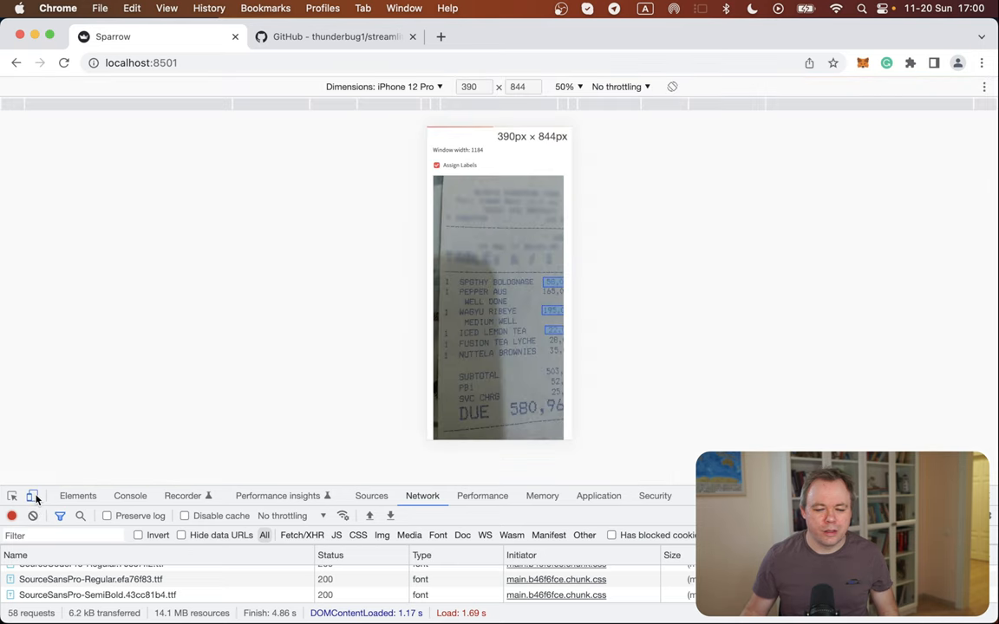
pyautogui.click(406, 86)
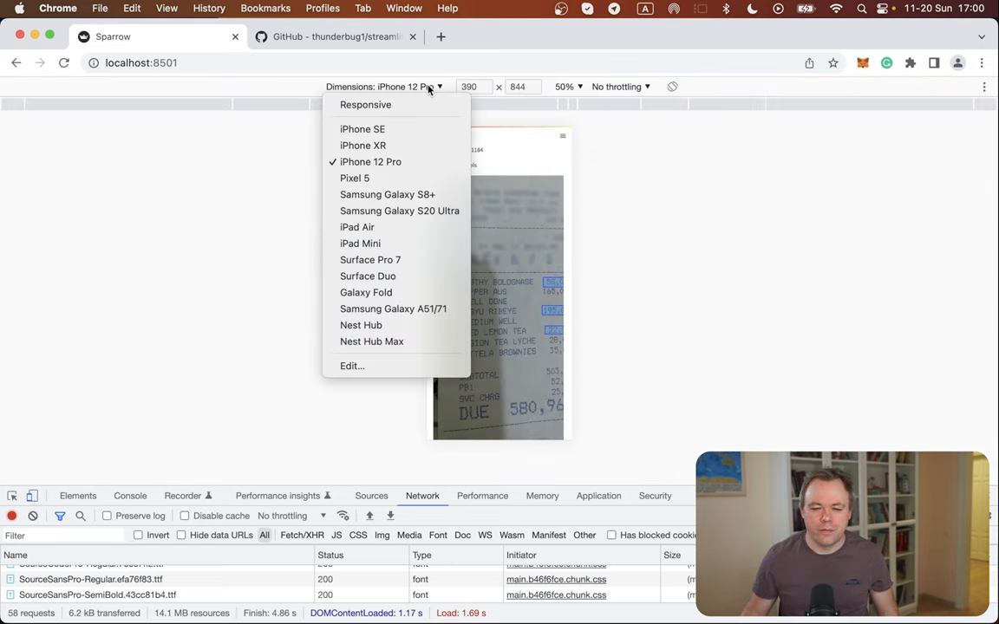
pyautogui.moveTo(284, 184)
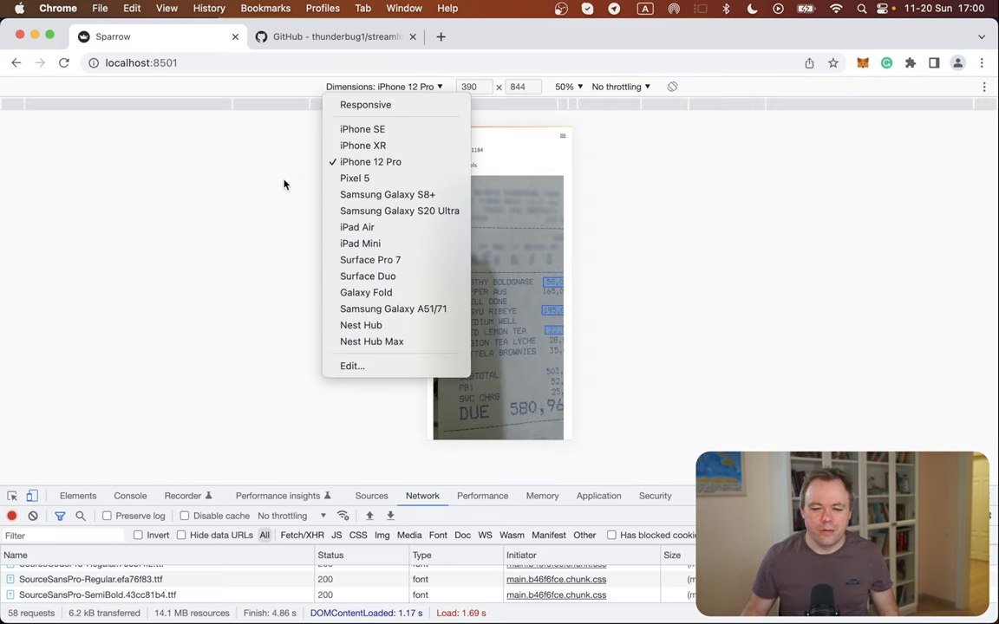
pyautogui.click(566, 87)
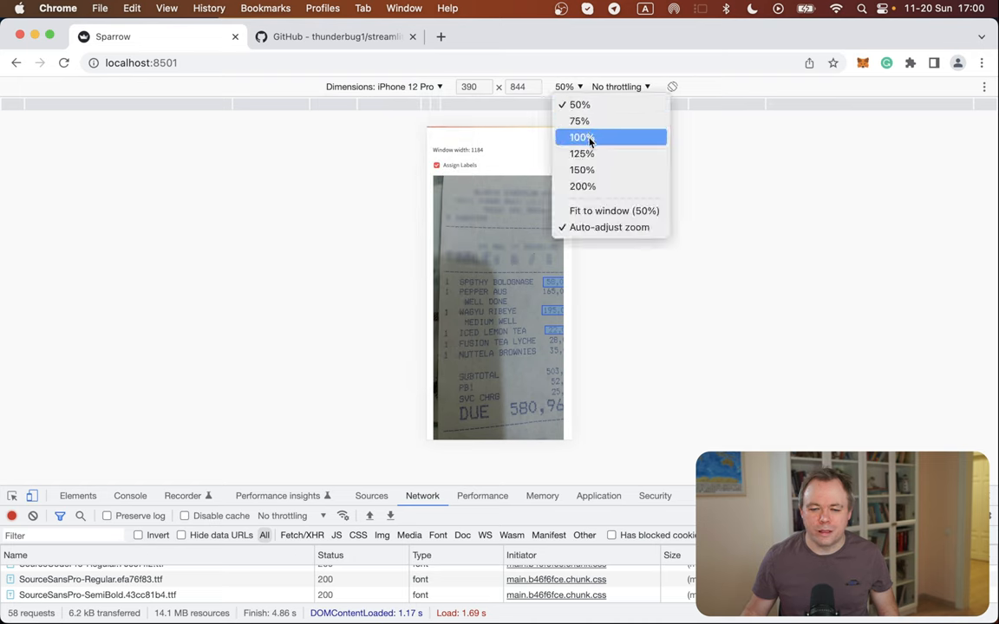
pyautogui.click(579, 137)
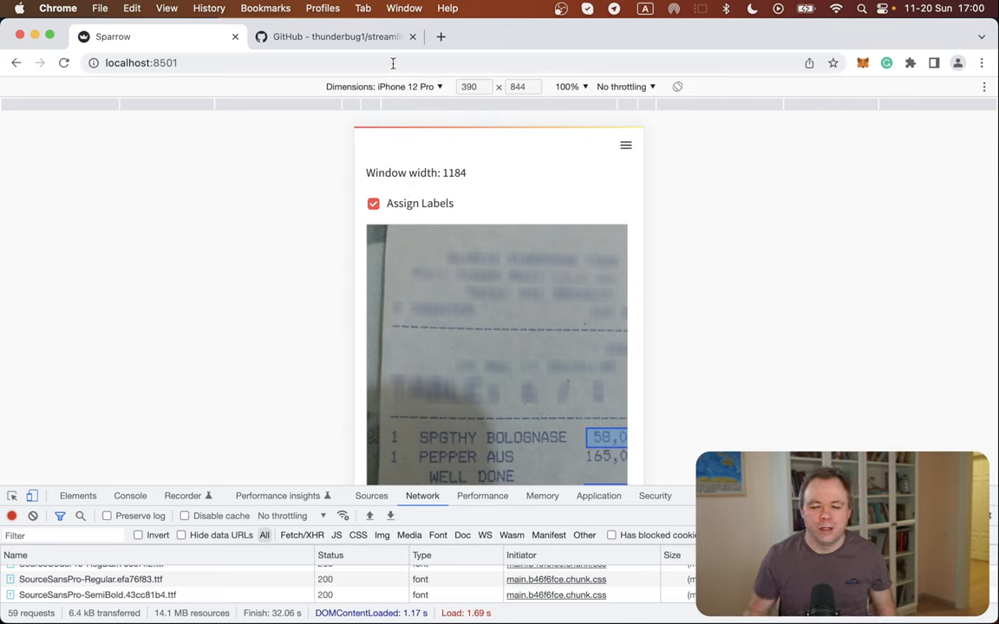
pyautogui.click(62, 62)
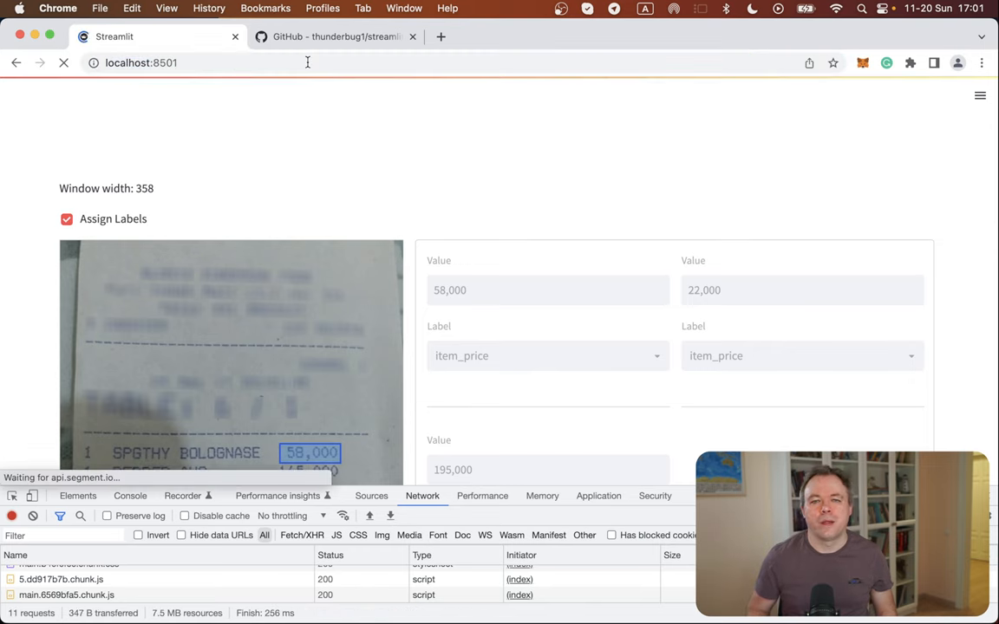
# - Reload localhost:8501 in the full-size desktop window so the terminal prints width 1184
pyautogui.click(62, 62)
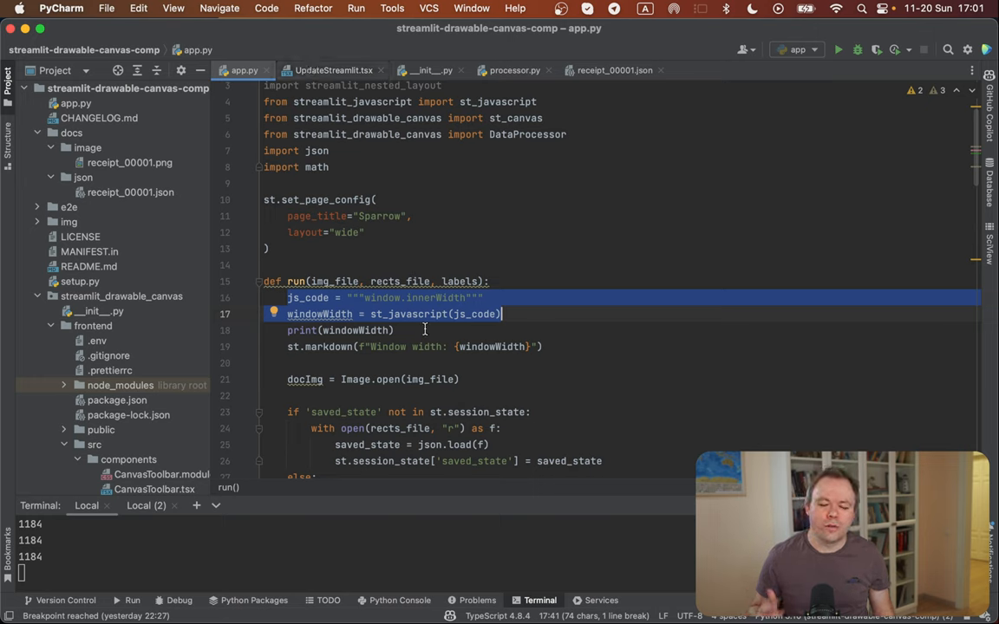
pyautogui.moveTo(333, 309)
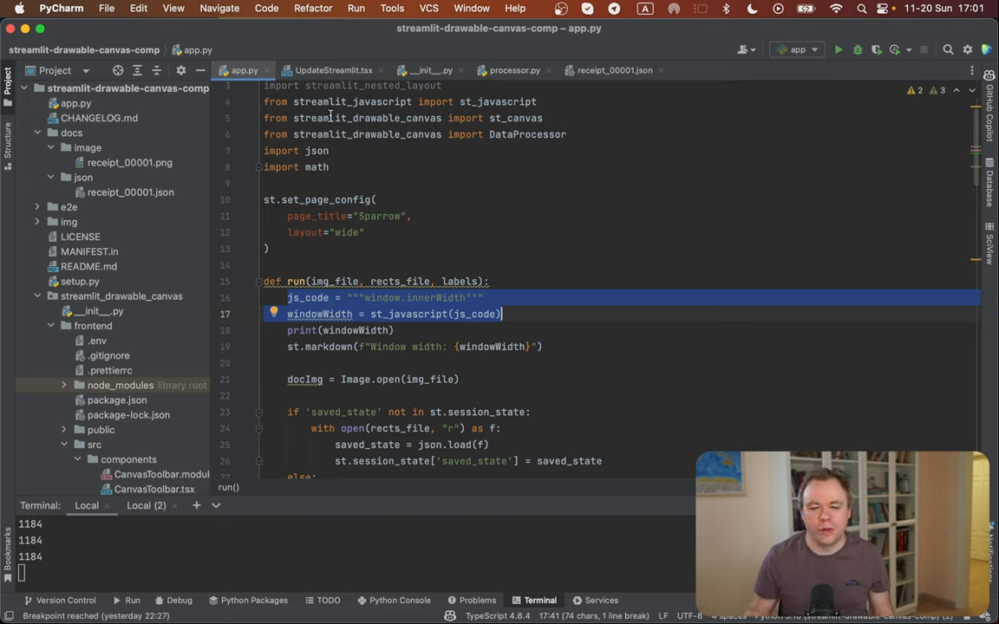
pyautogui.scroll(3)
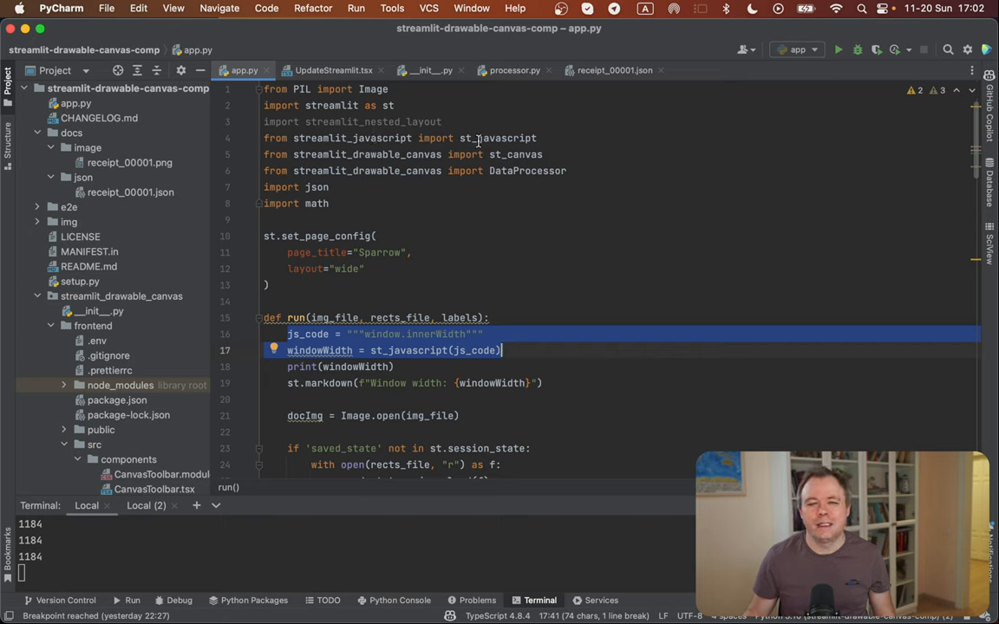
pyautogui.scroll(3)
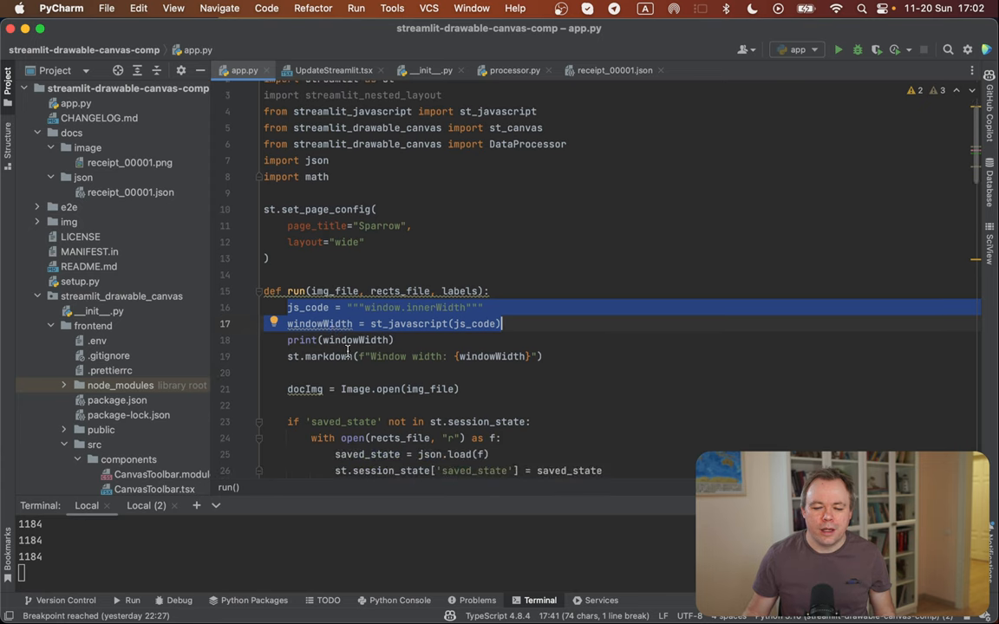
pyautogui.moveTo(437, 328)
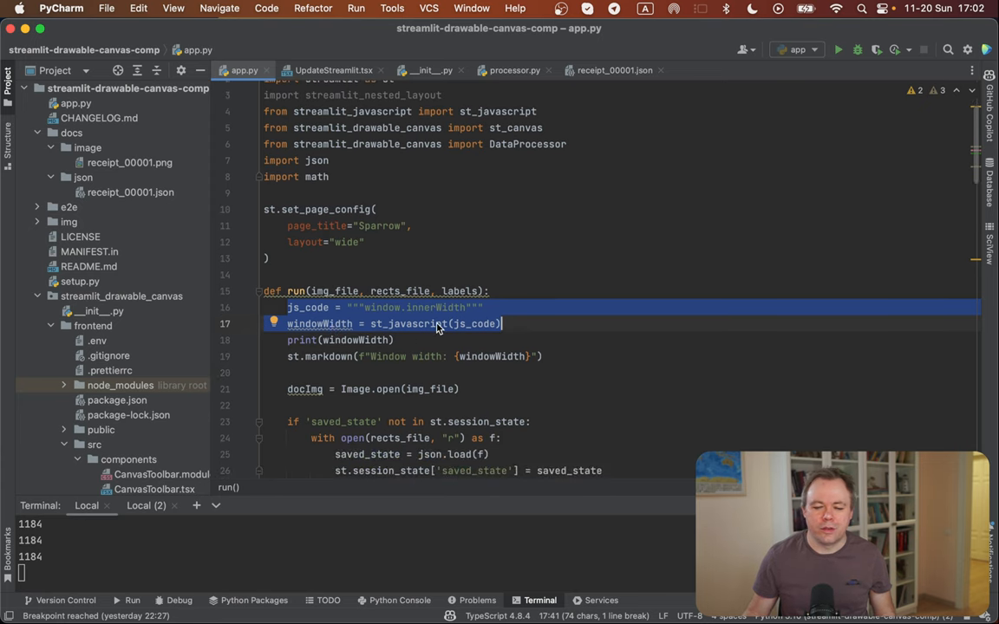
pyautogui.moveTo(469, 328)
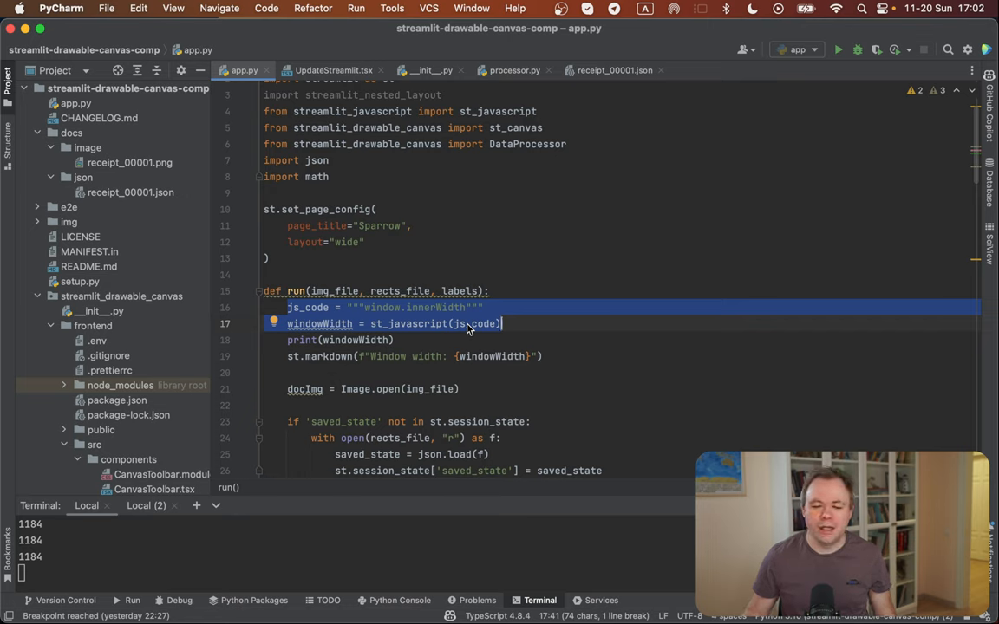
pyautogui.moveTo(373, 316)
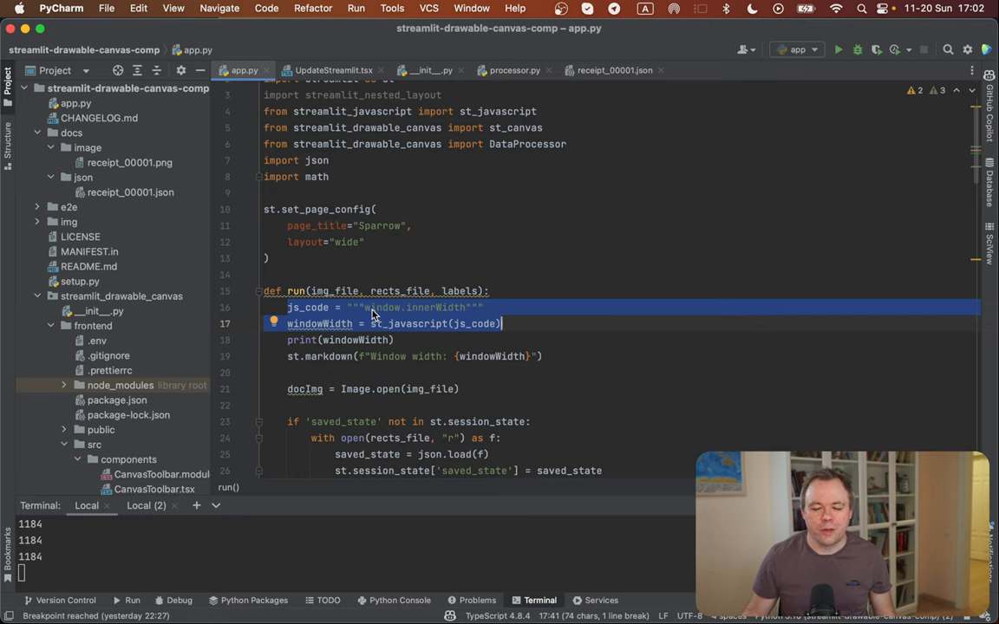
pyautogui.moveTo(397, 312)
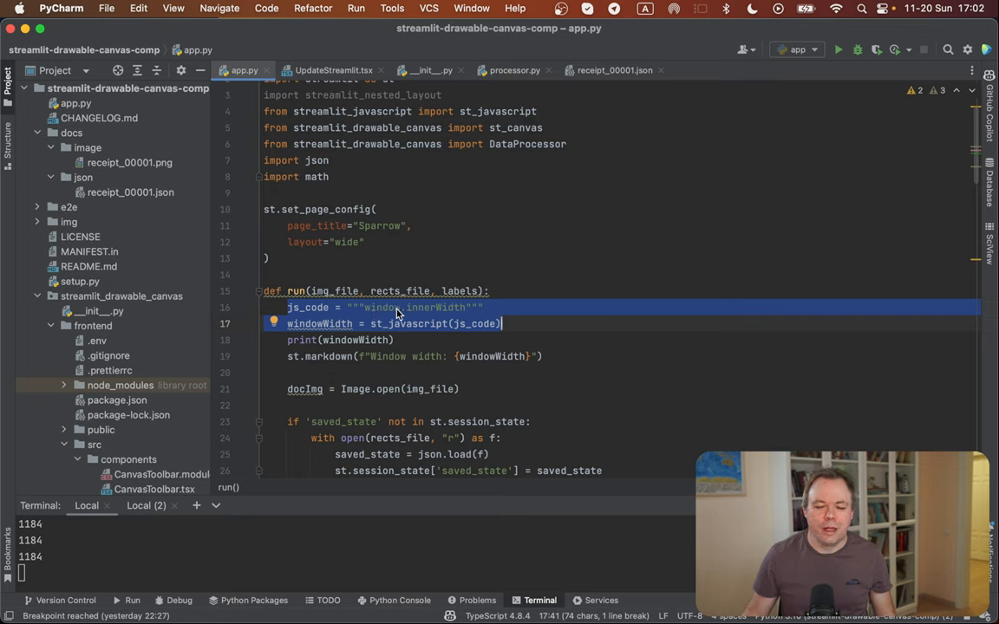
pyautogui.moveTo(347, 316)
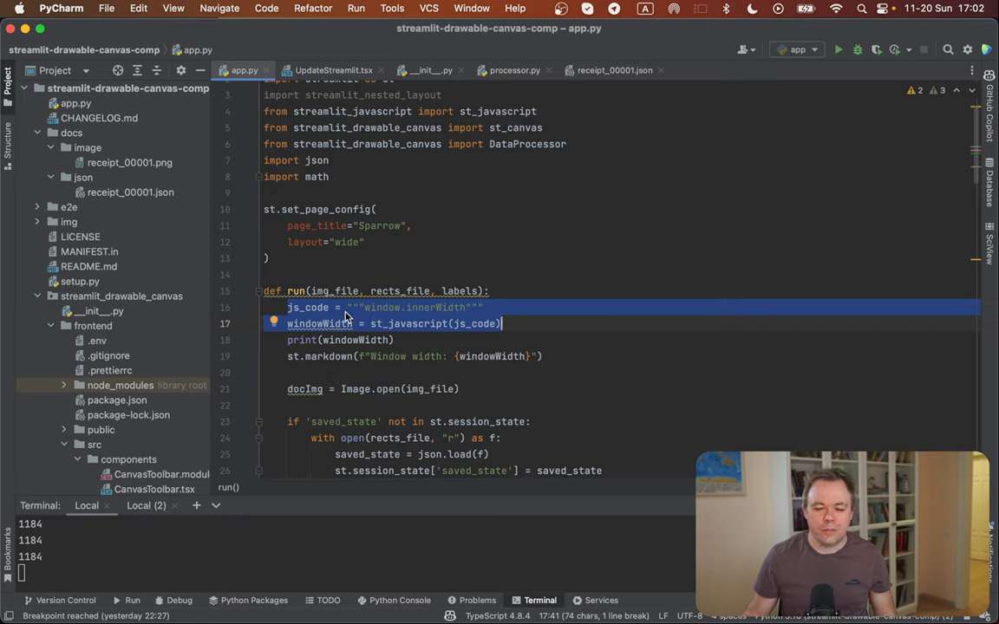
pyautogui.moveTo(315, 328)
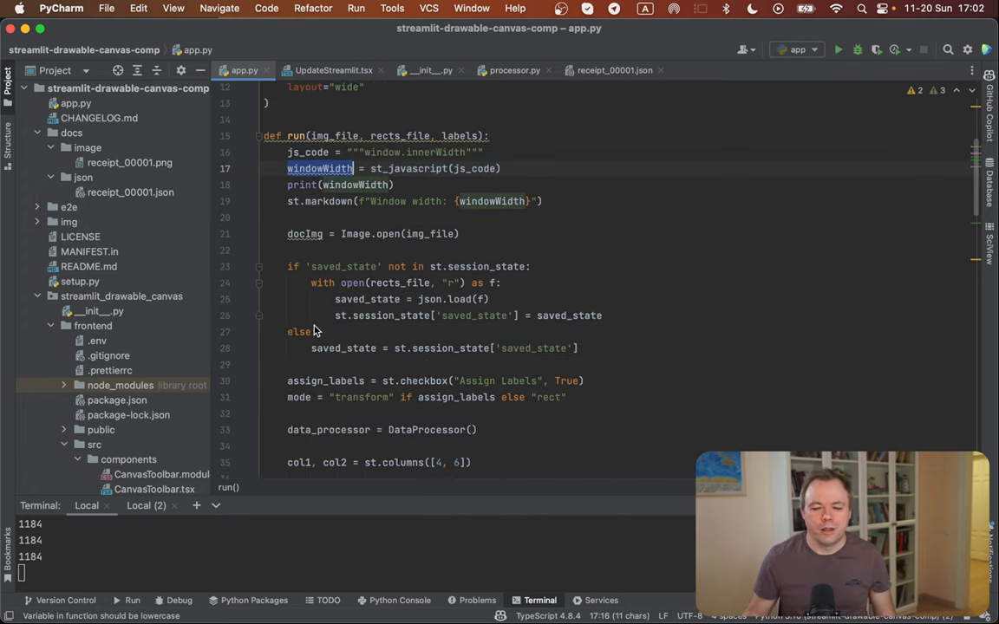
pyautogui.scroll(-3)
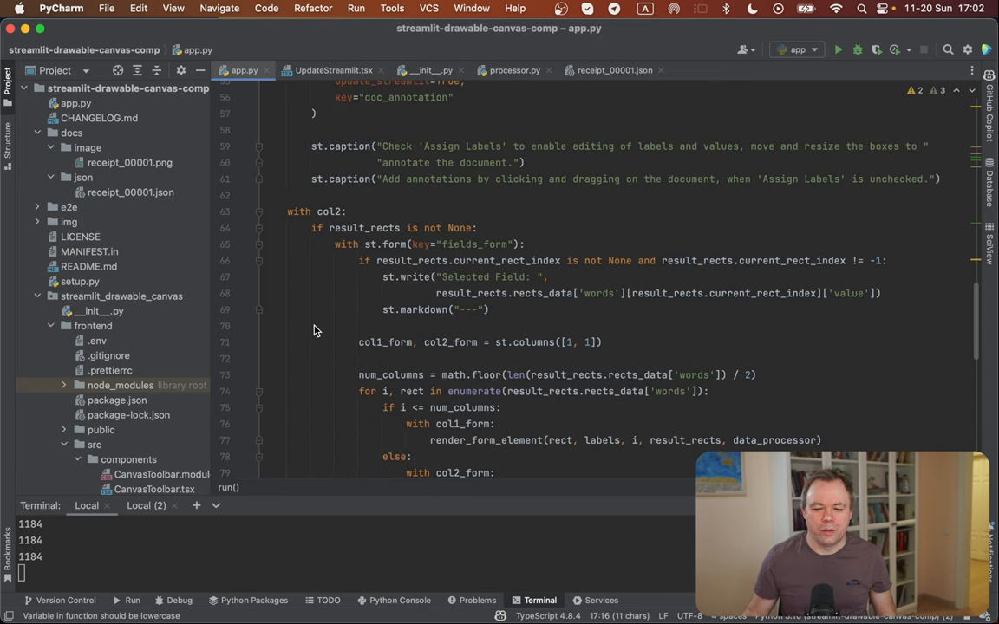
pyautogui.scroll(3)
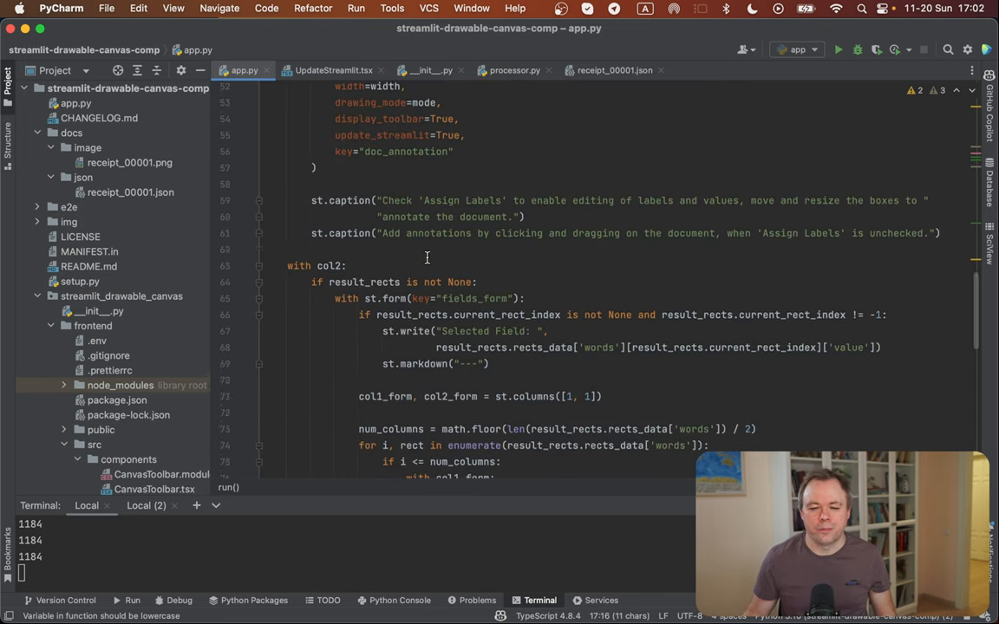
pyautogui.scroll(-3)
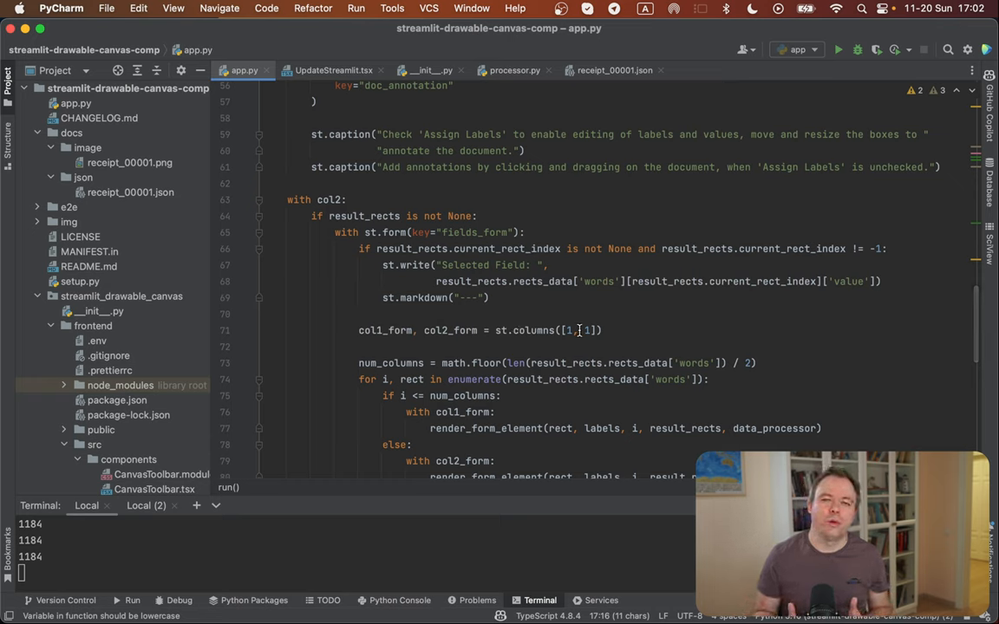
pyautogui.scroll(3)
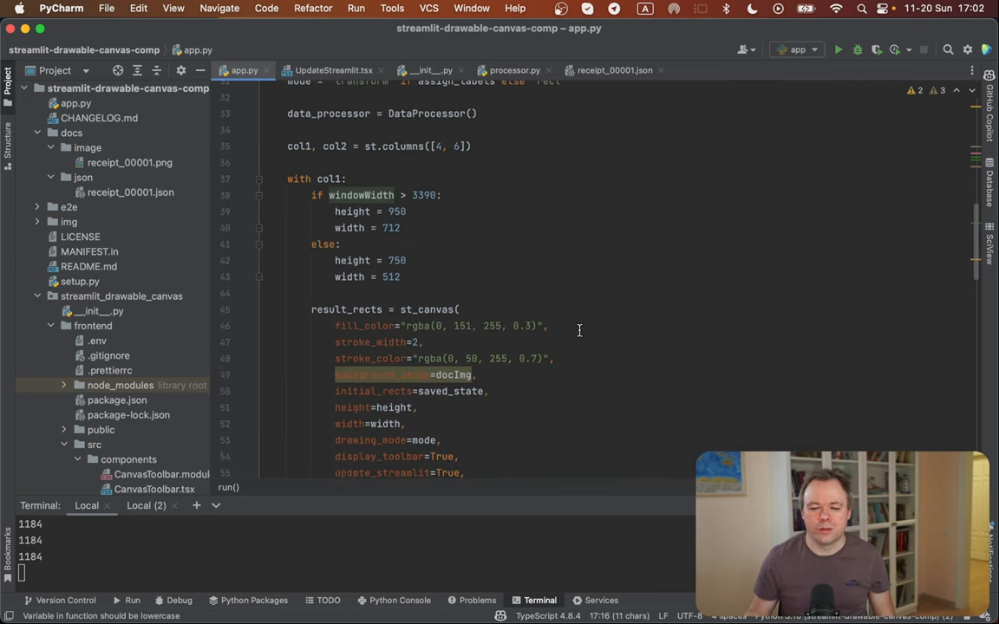
pyautogui.scroll(3)
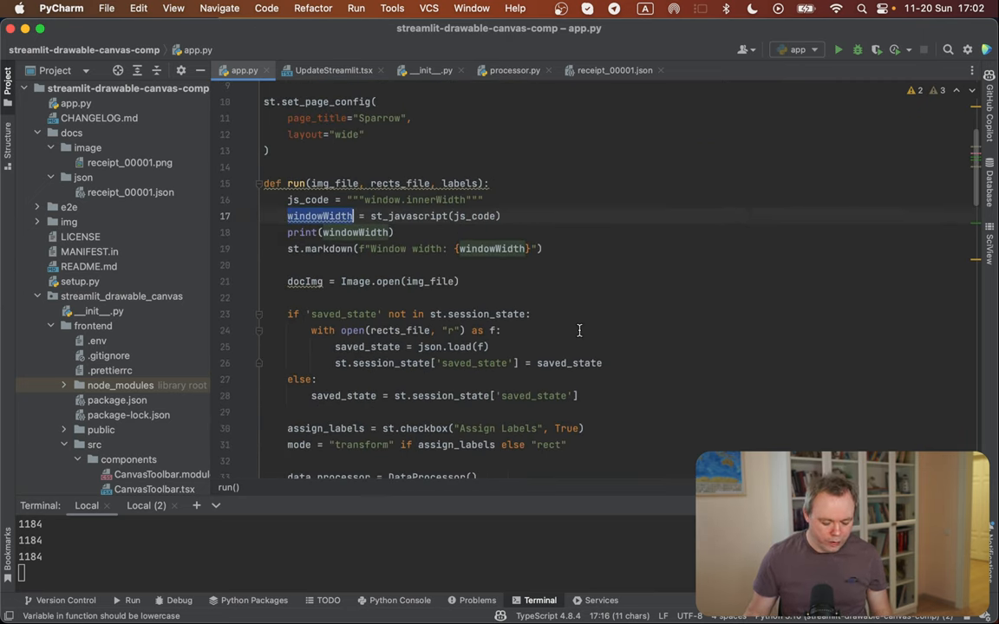
pyautogui.moveTo(581, 333)
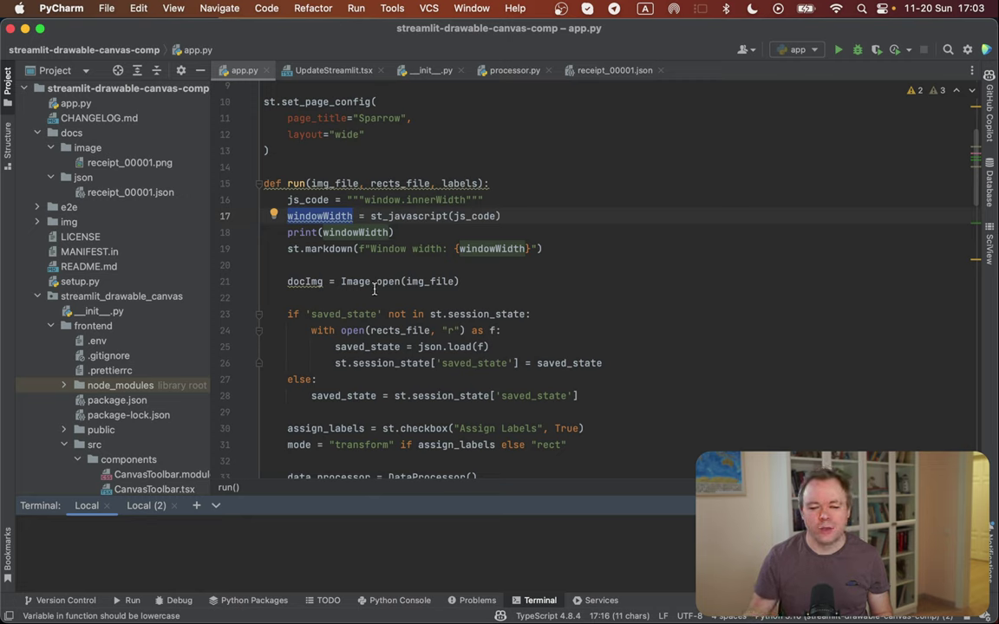
pyautogui.moveTo(354, 250)
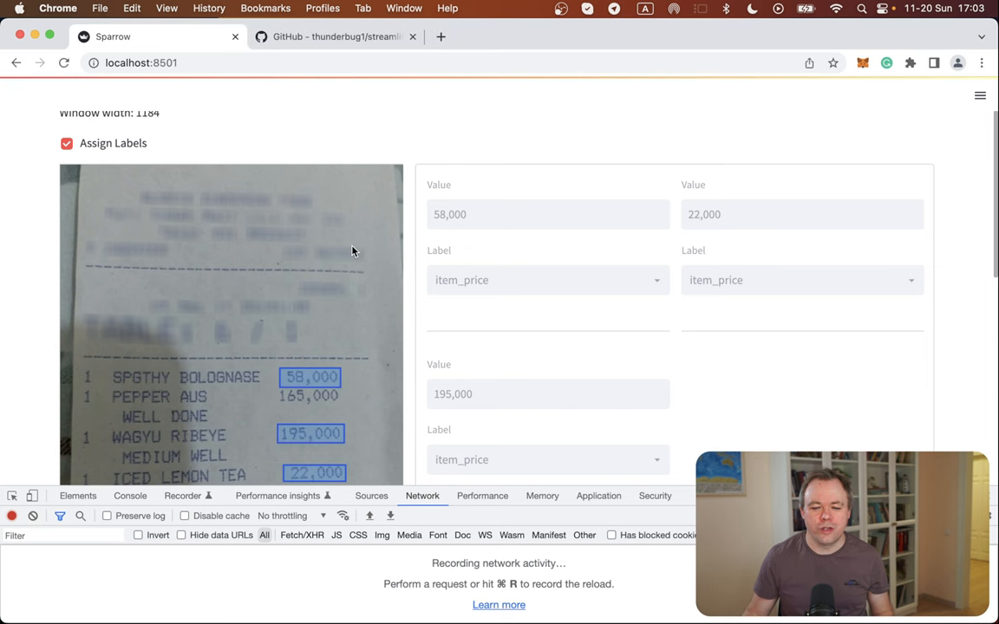
# - Select the 58,000 price box on the receipt so PyCharm stops at the line-17 breakpoint
pyautogui.click(309, 377)
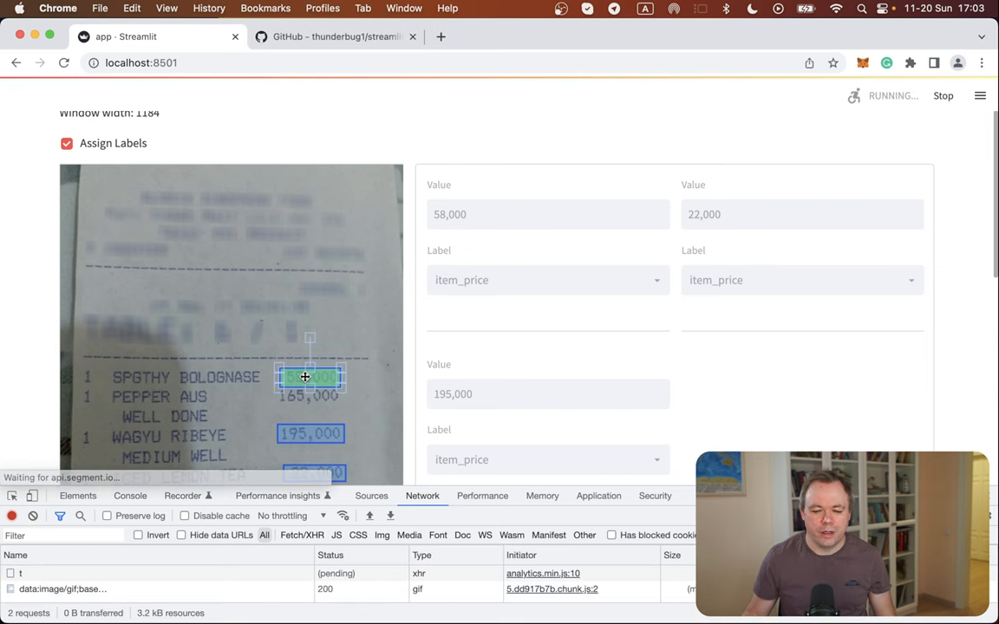
pyautogui.click(308, 378)
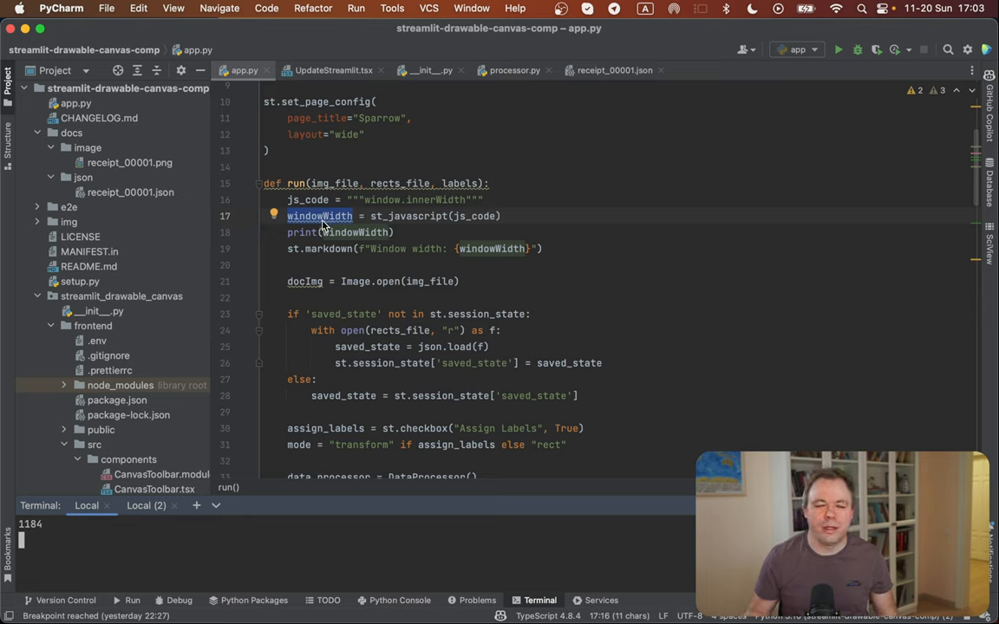
pyautogui.moveTo(319, 216)
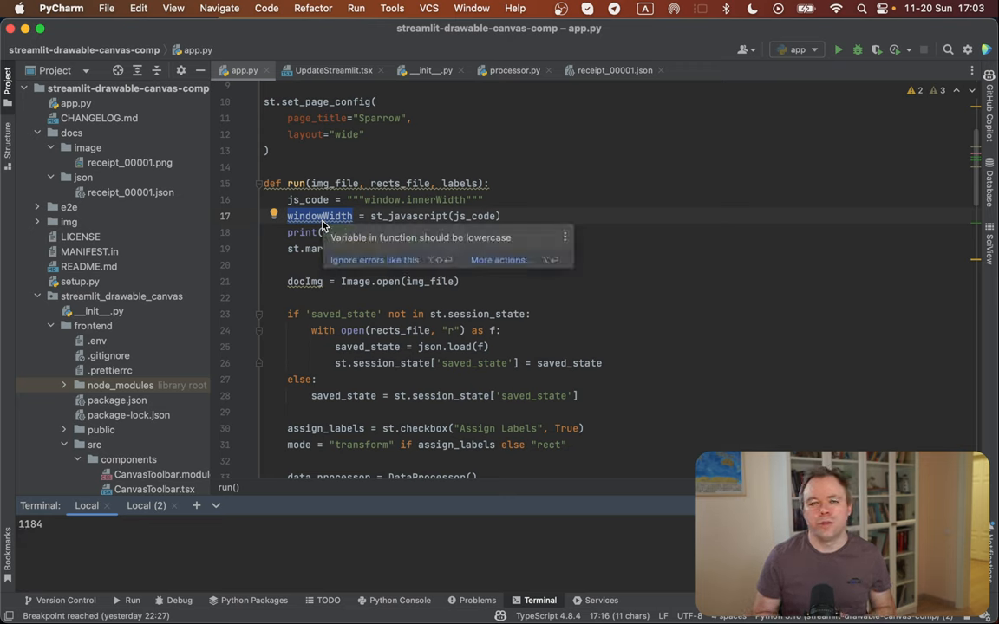